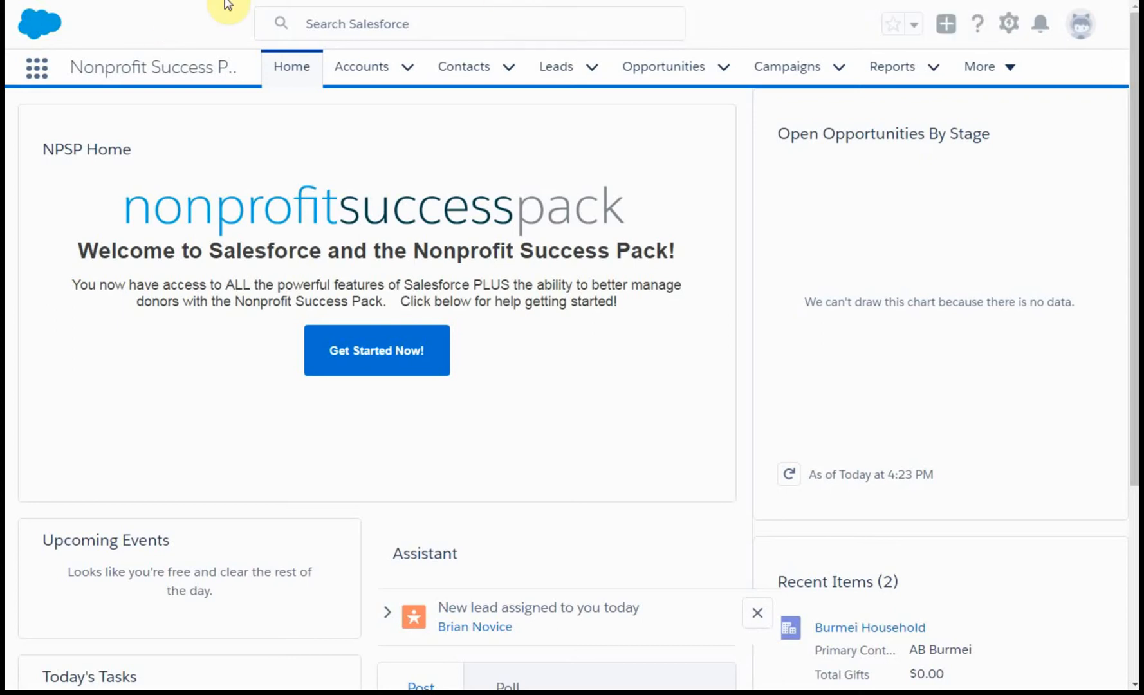
mouse_move(301, 144)
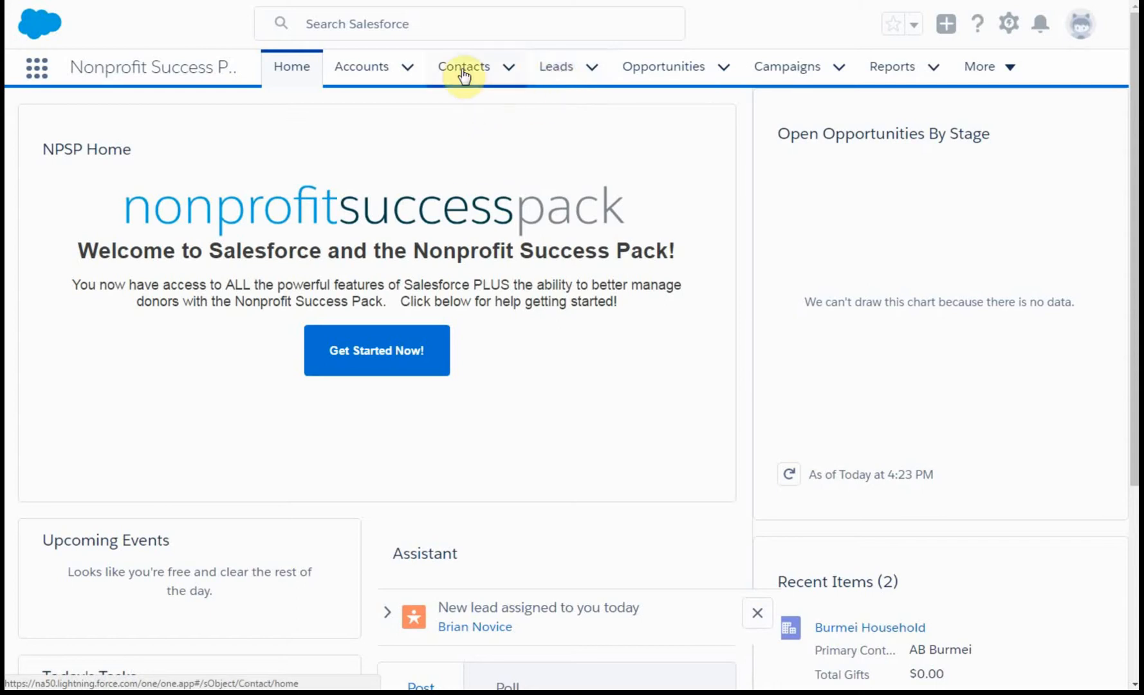
mouse_move(463, 66)
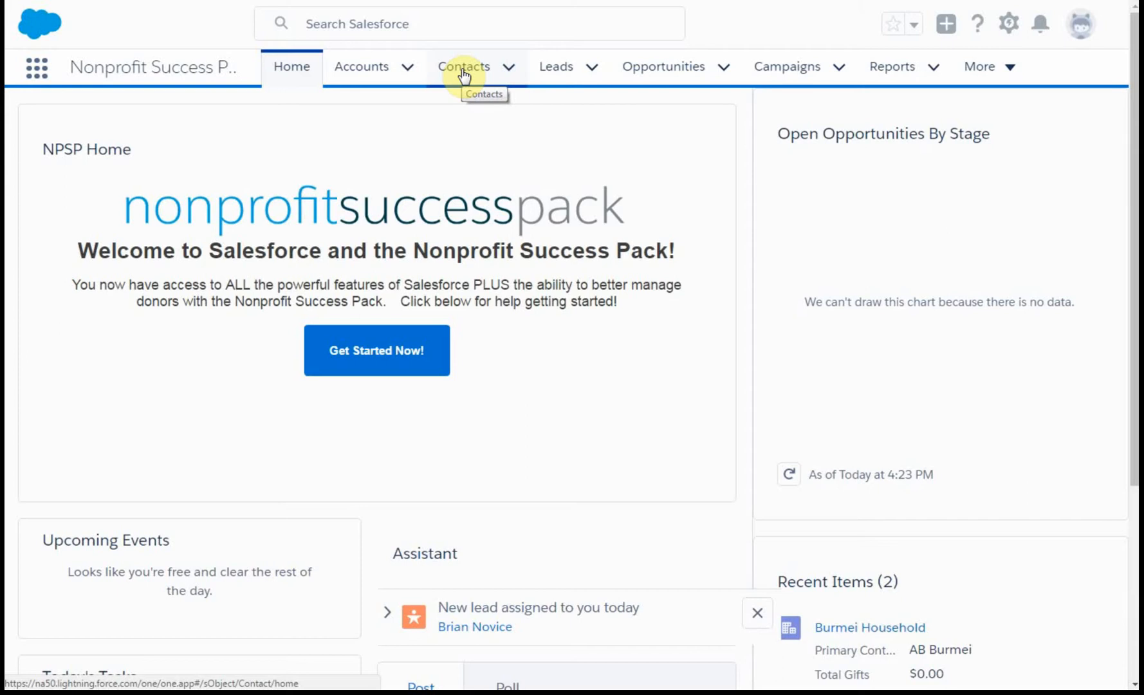
mouse_move(531, 97)
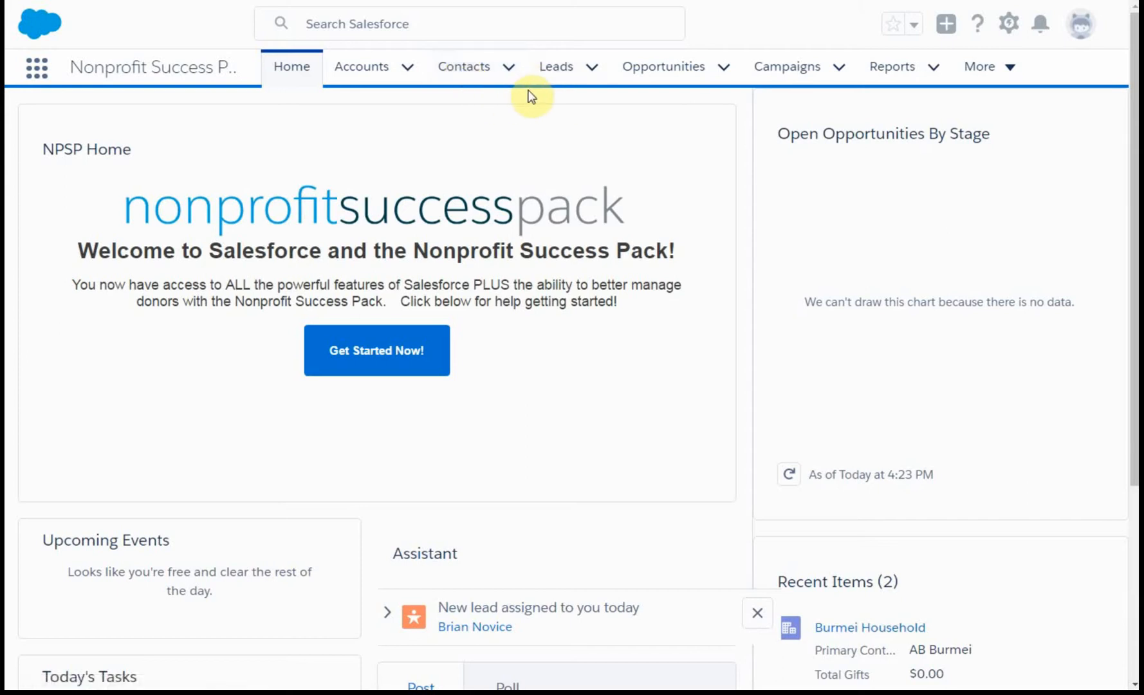
mouse_move(556, 67)
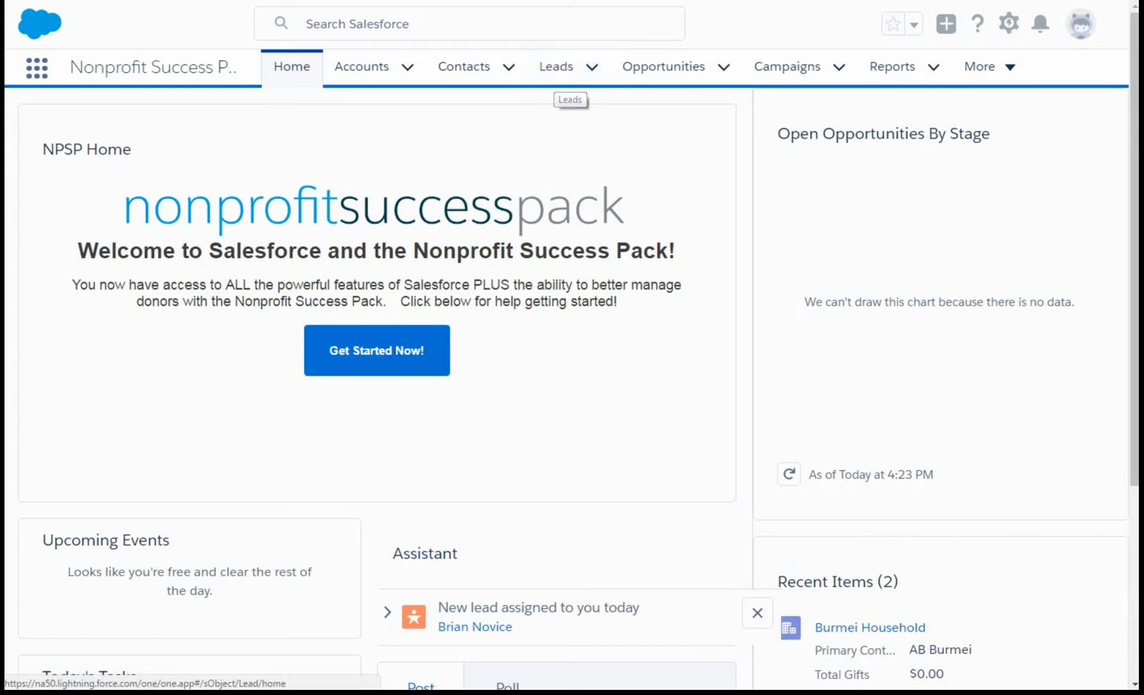
click(556, 66)
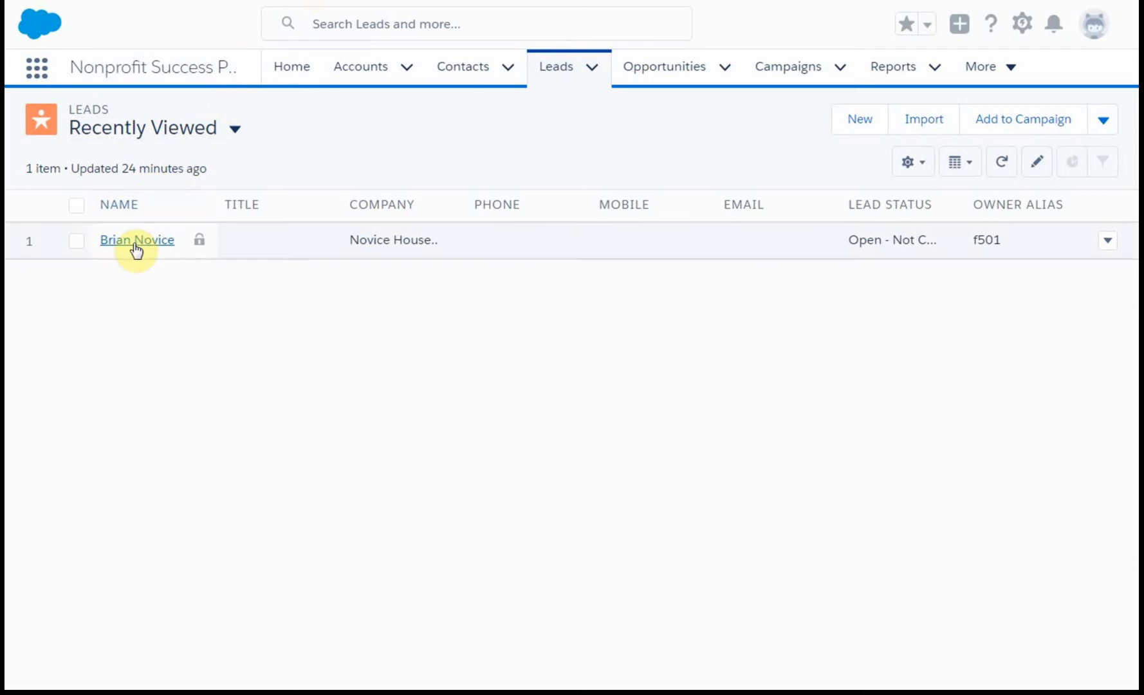
click(136, 239)
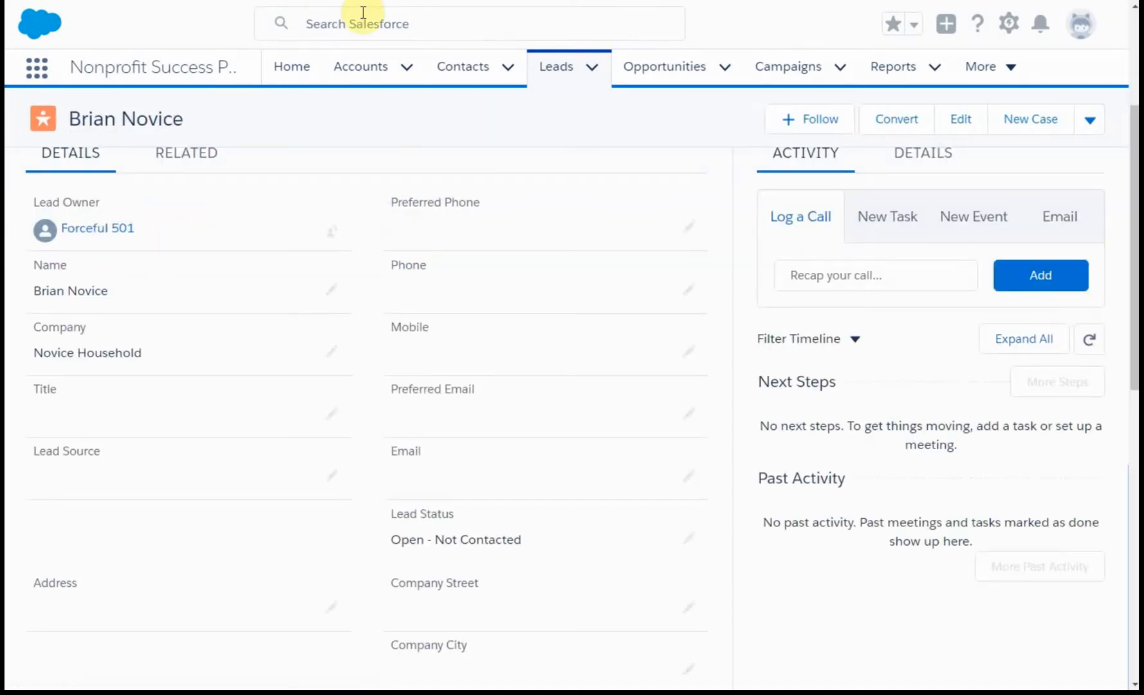
scroll(down, 3)
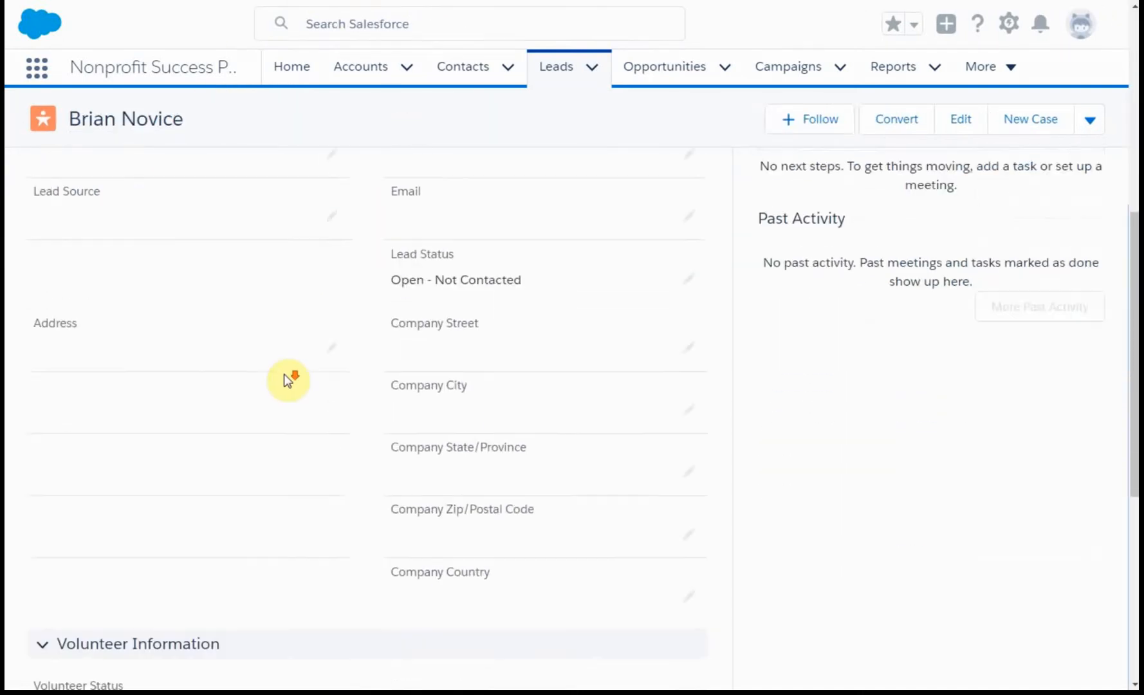
scroll(down, 3)
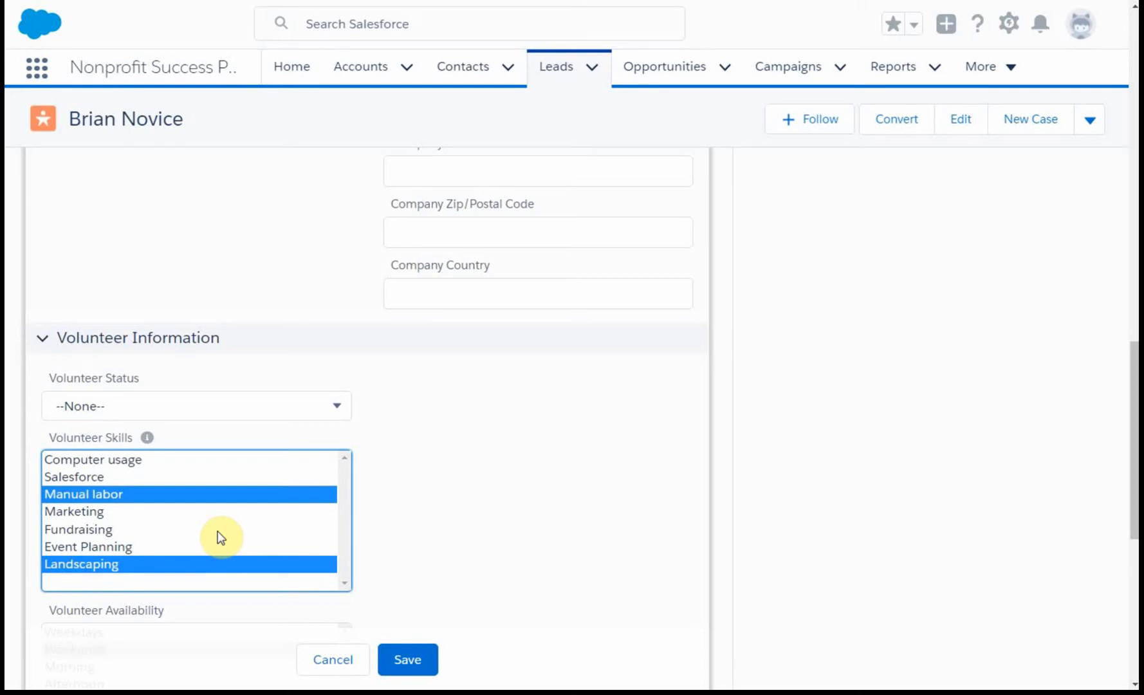
mouse_move(205, 527)
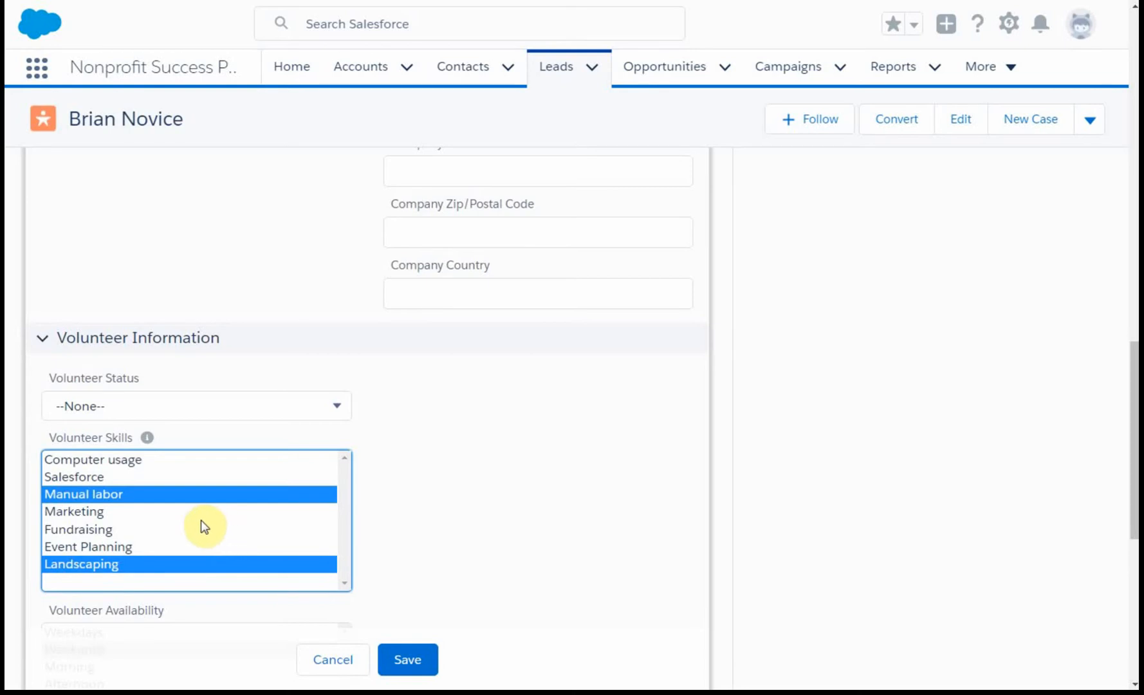
click(74, 511)
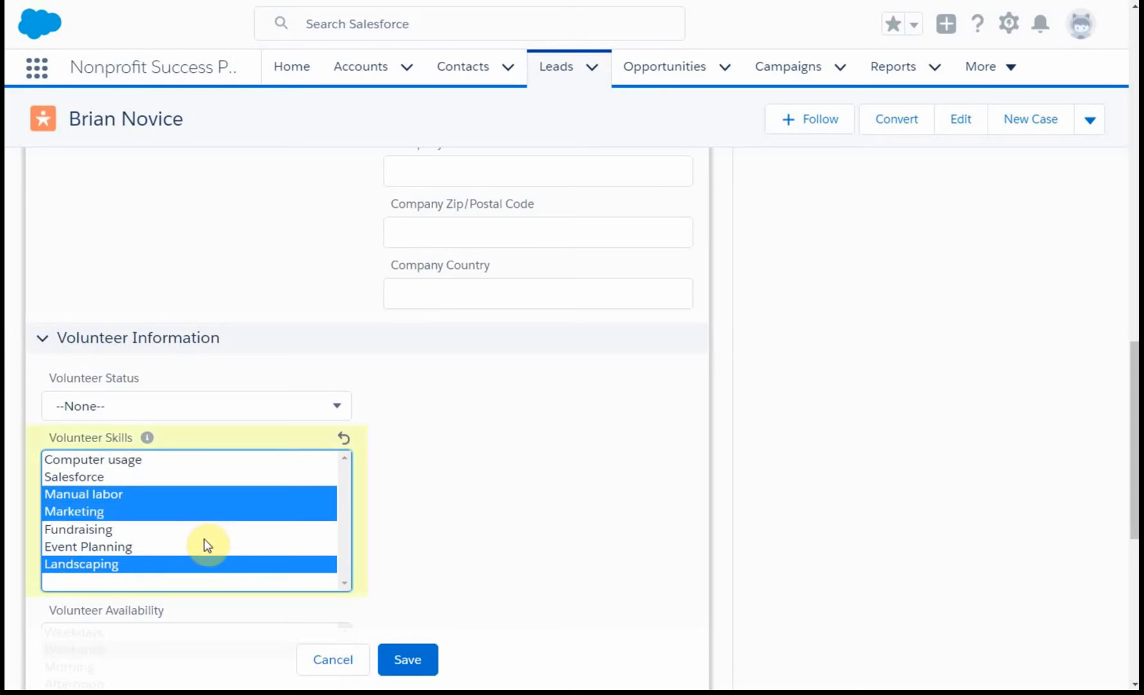
click(78, 528)
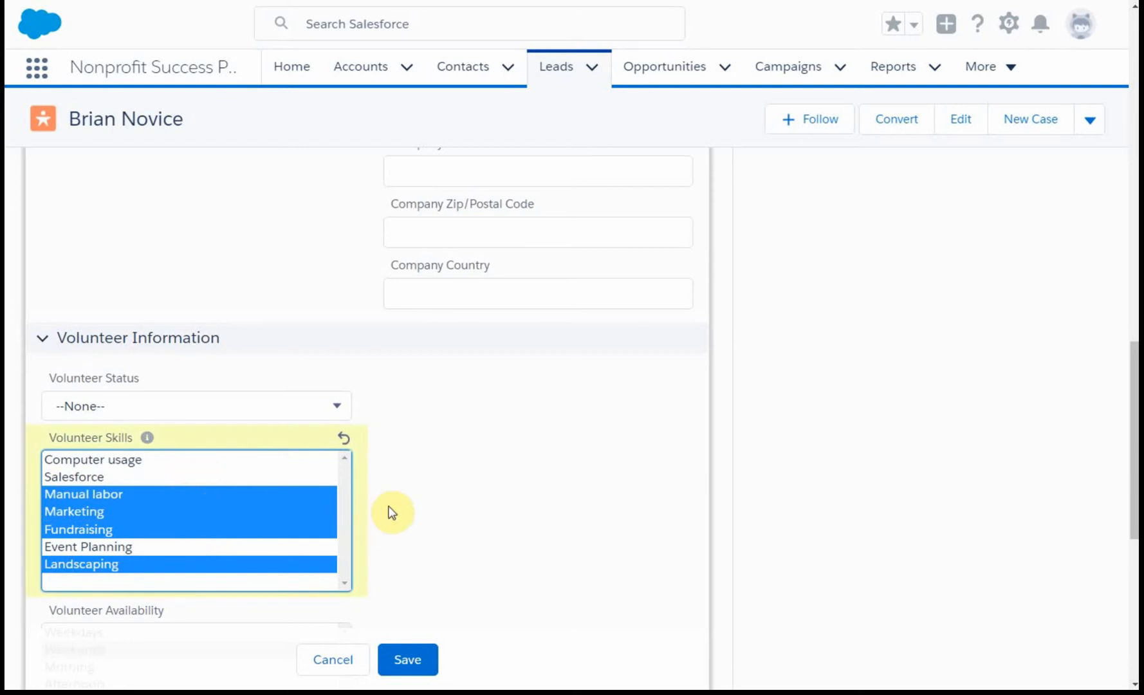
scroll(down, 3)
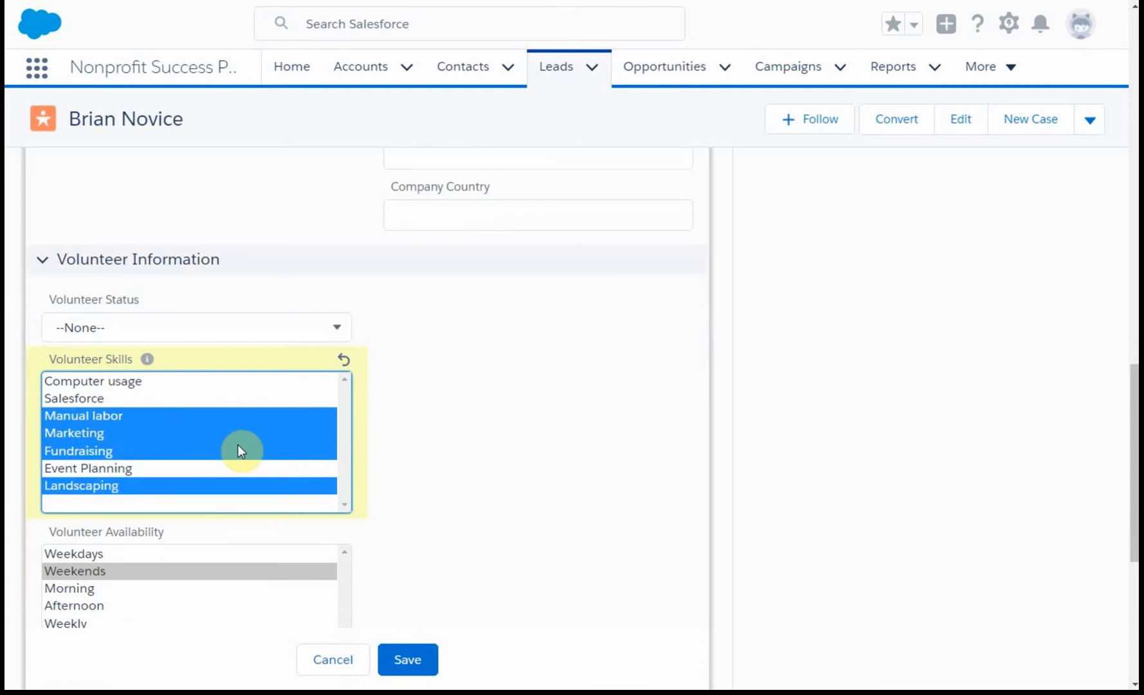
mouse_move(138, 594)
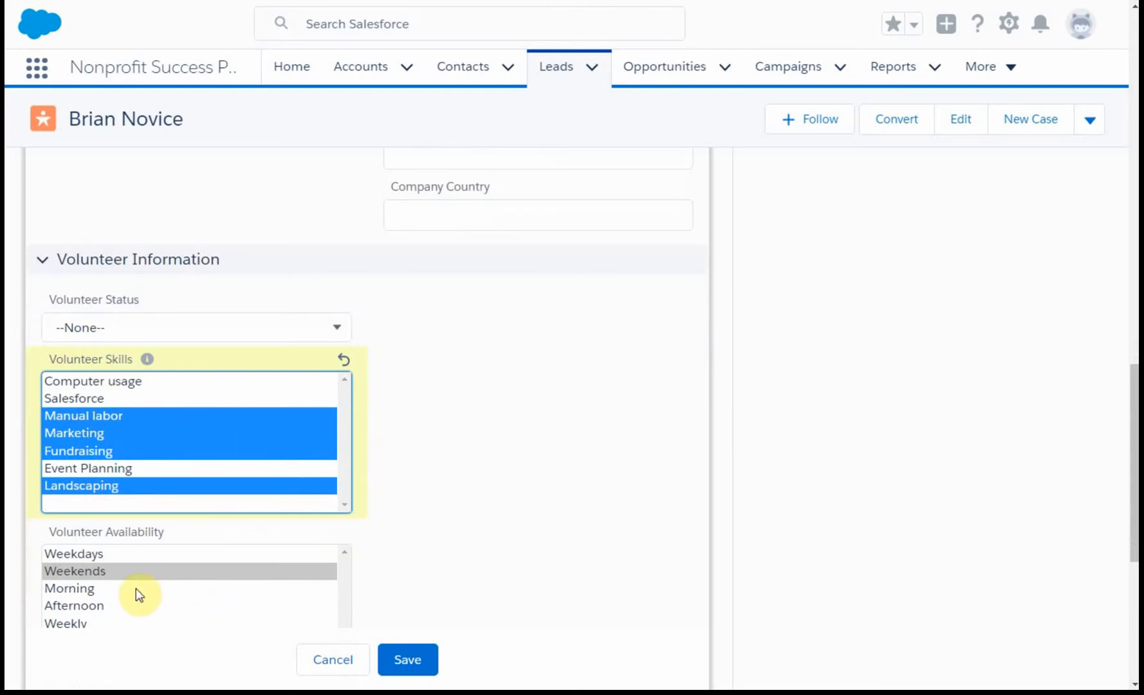
mouse_move(113, 589)
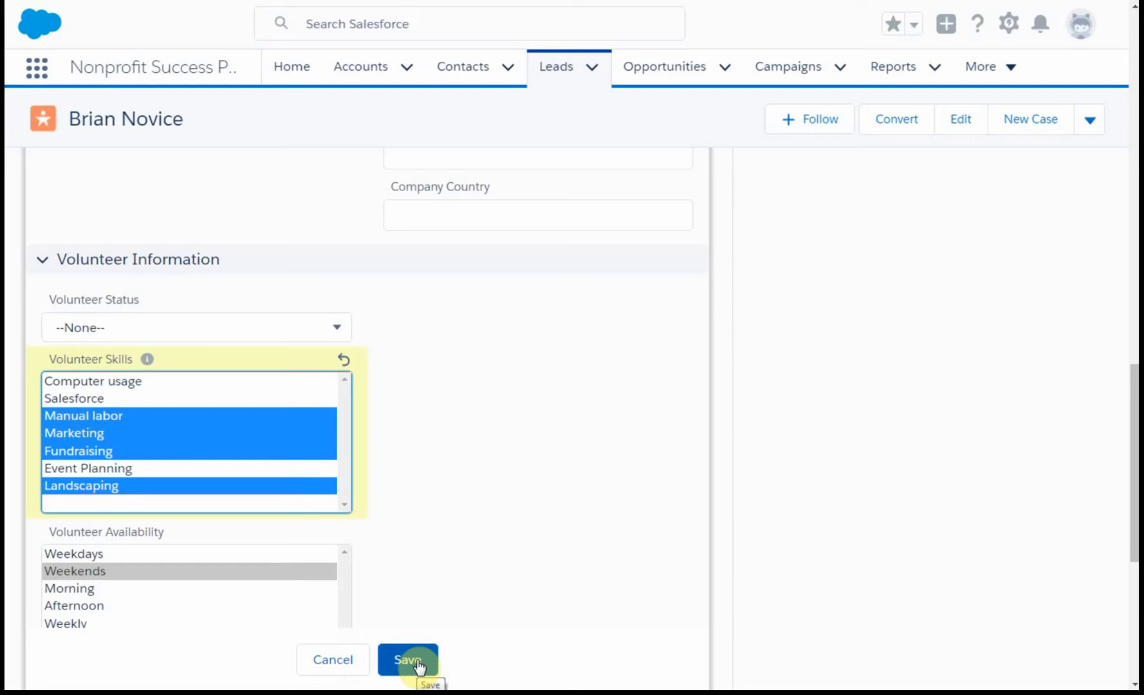
click(408, 659)
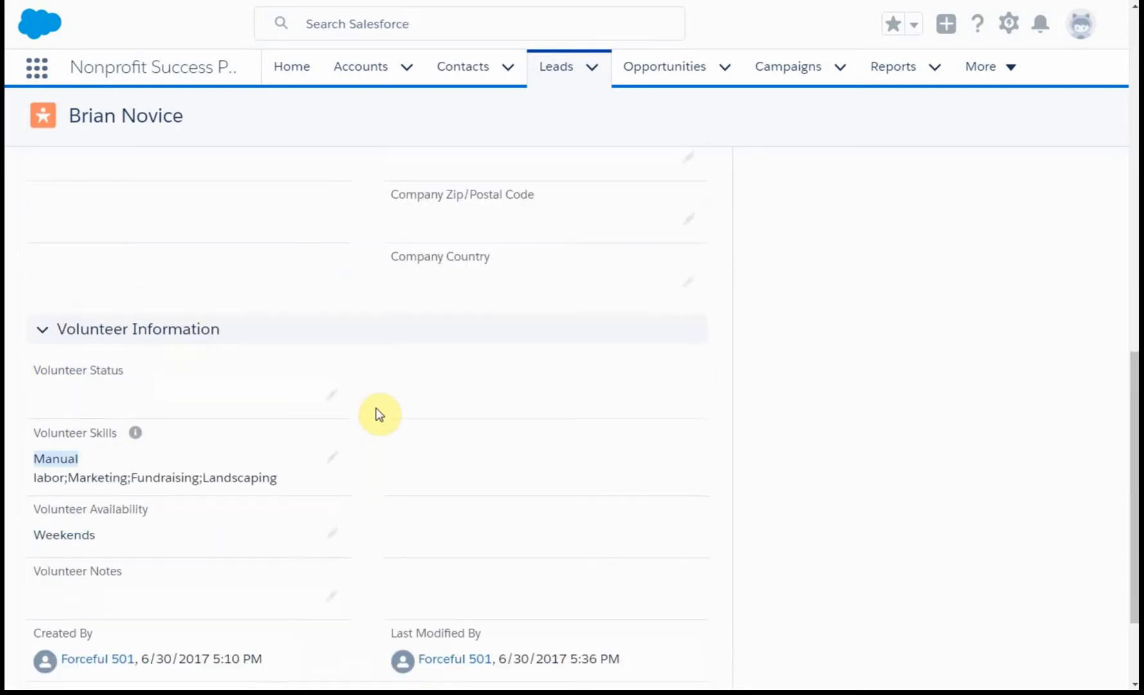
scroll(down, 3)
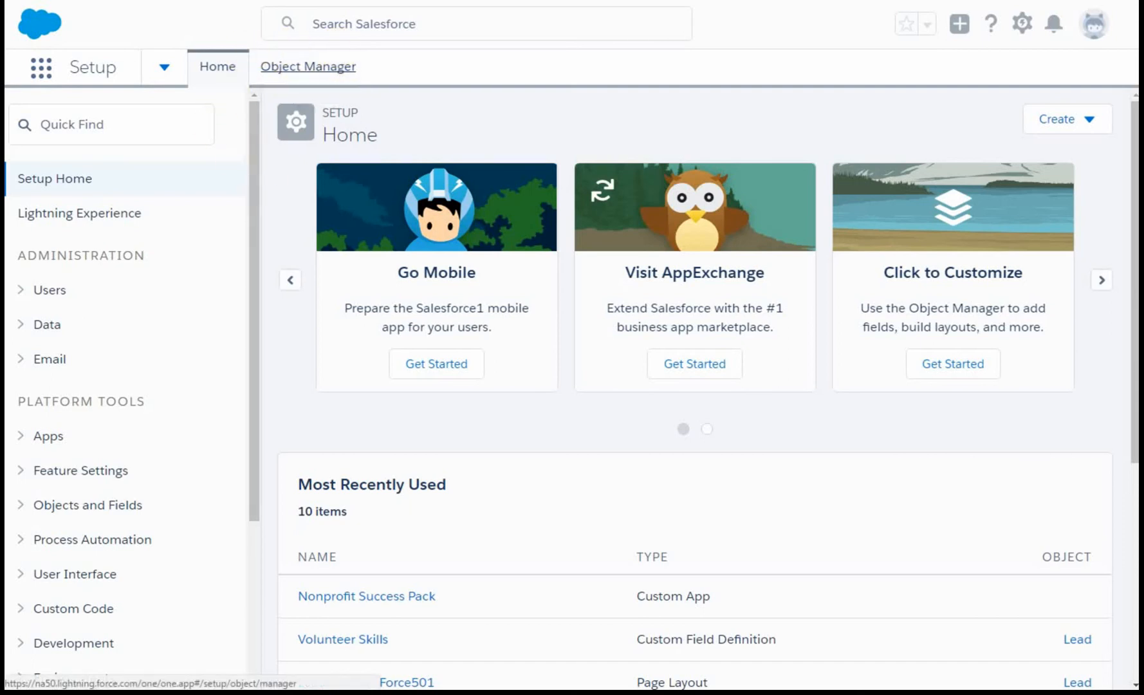
- Filter Object Manager for 'lead' and open the Lead object's details
click(307, 67)
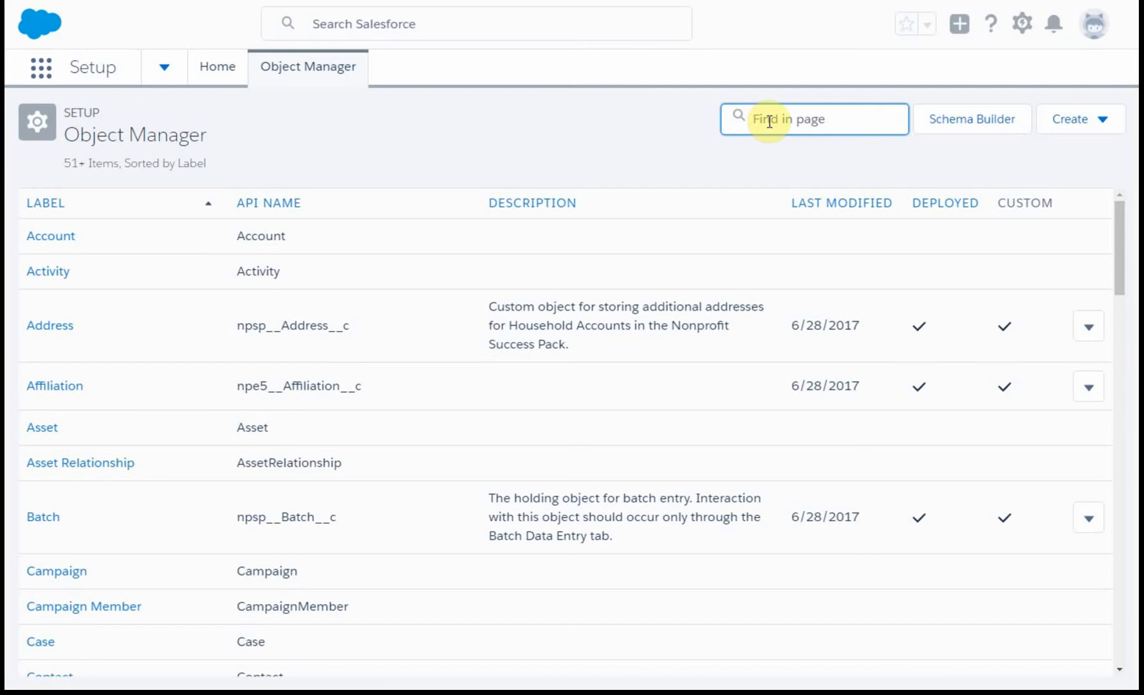
text(lead)
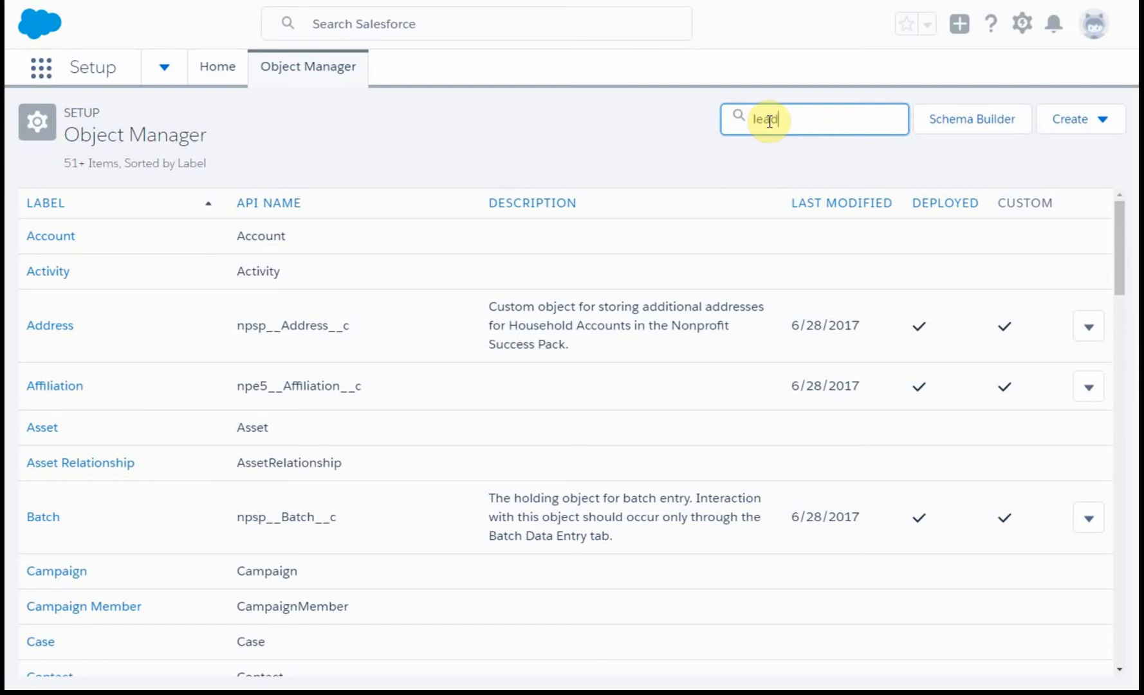
text(lead)
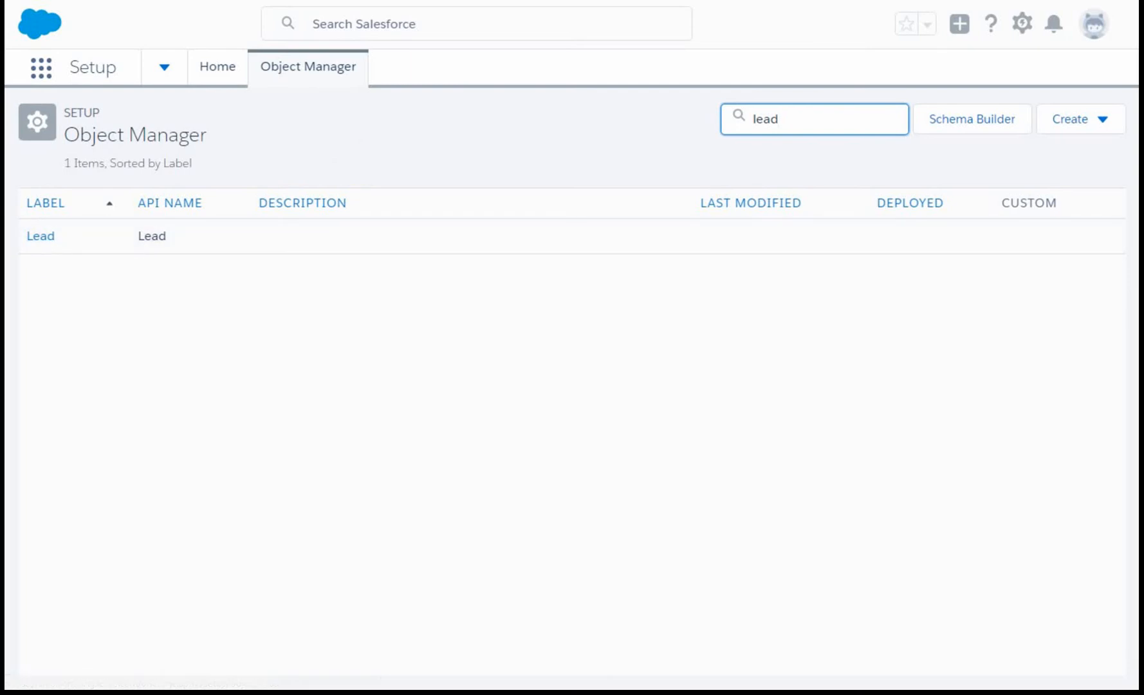
click(40, 236)
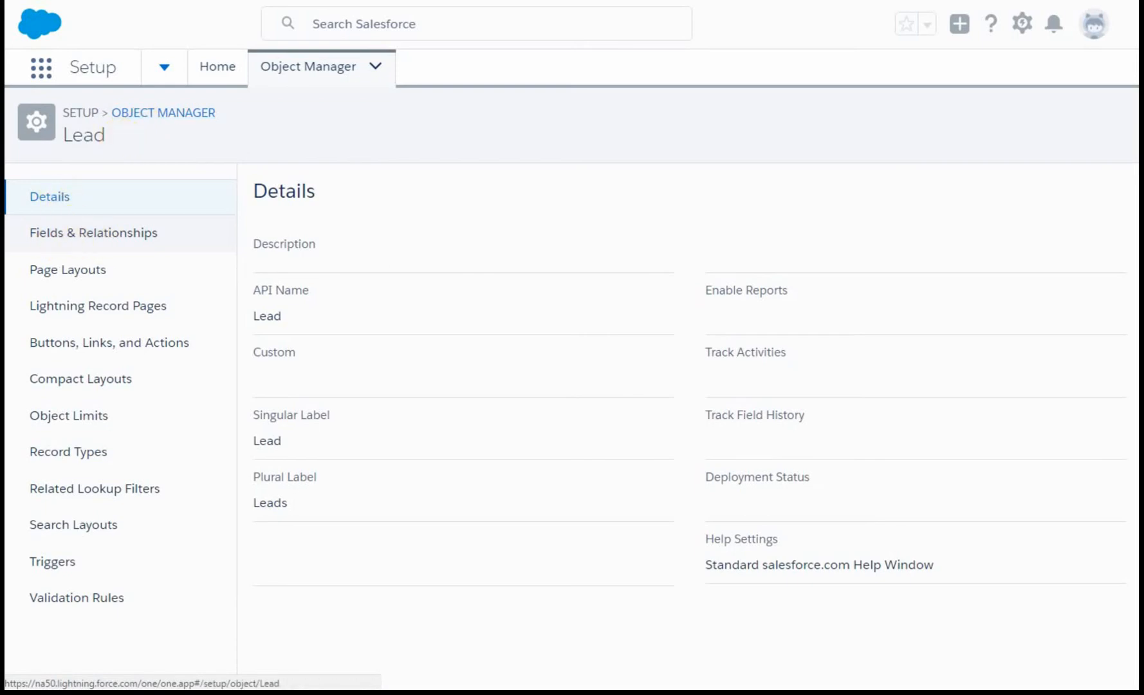
- Filter the Lead fields for 'vol' and open the Volunteer Skills field definition
click(93, 232)
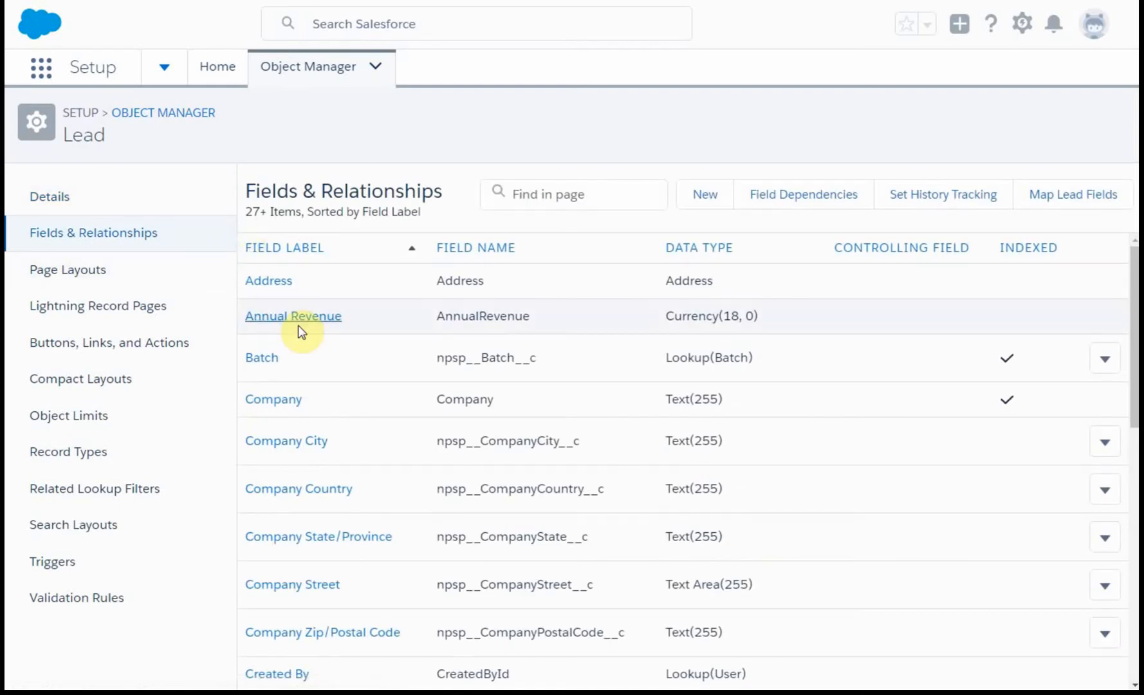
click(572, 194)
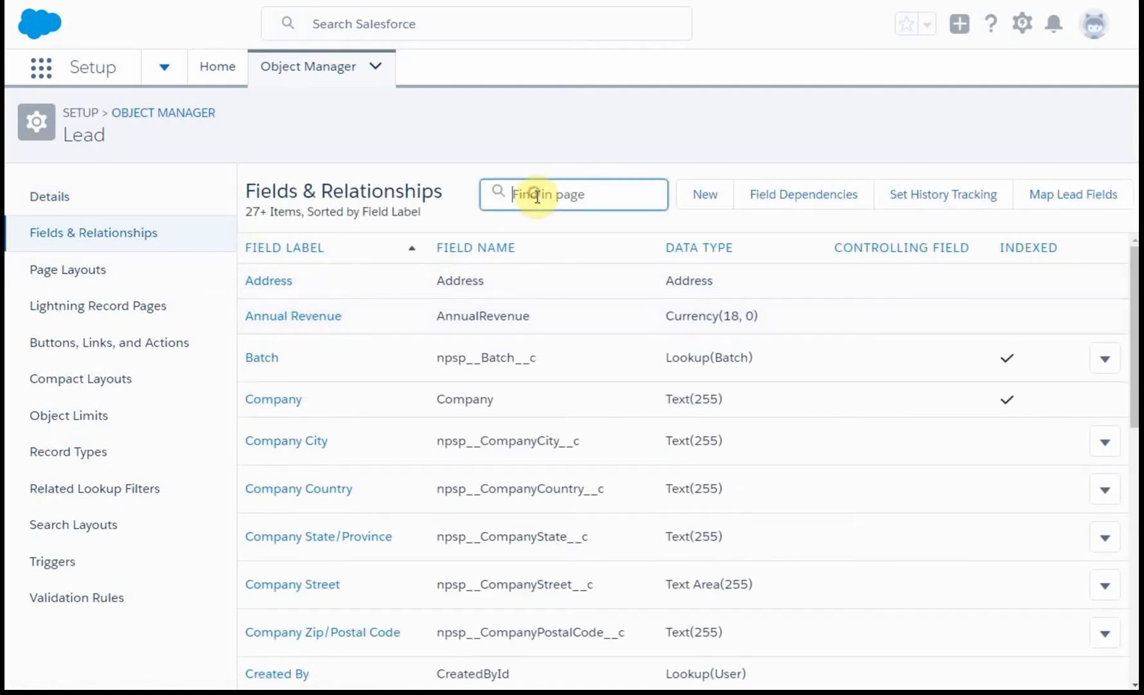
text(vol)
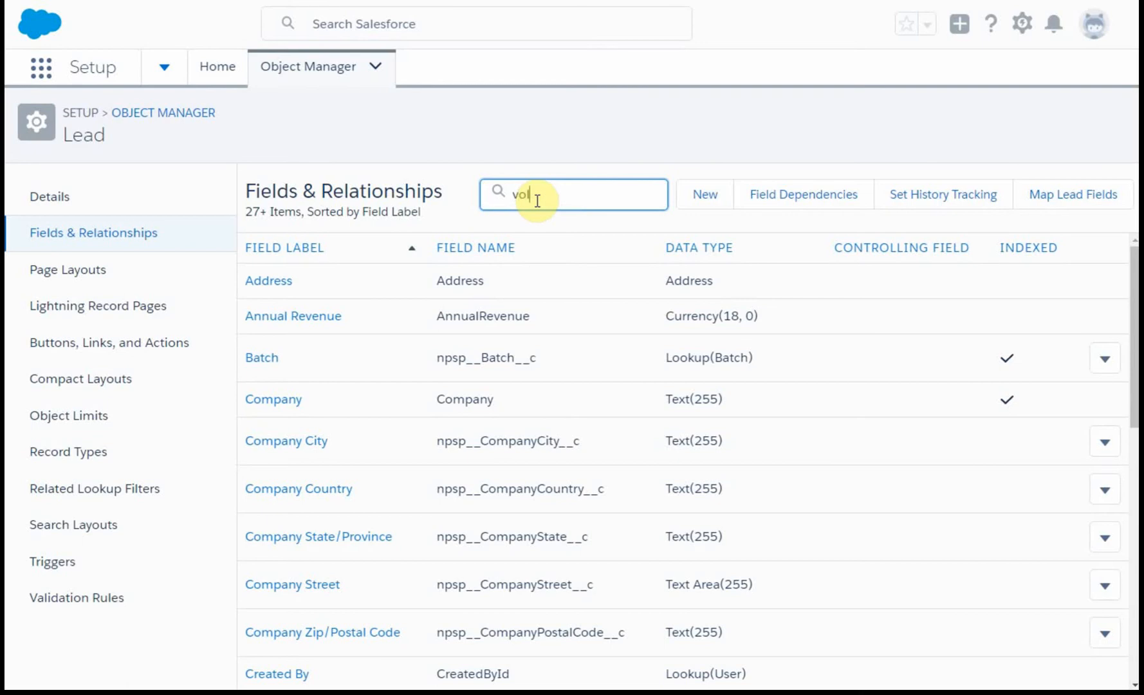
text(vol)
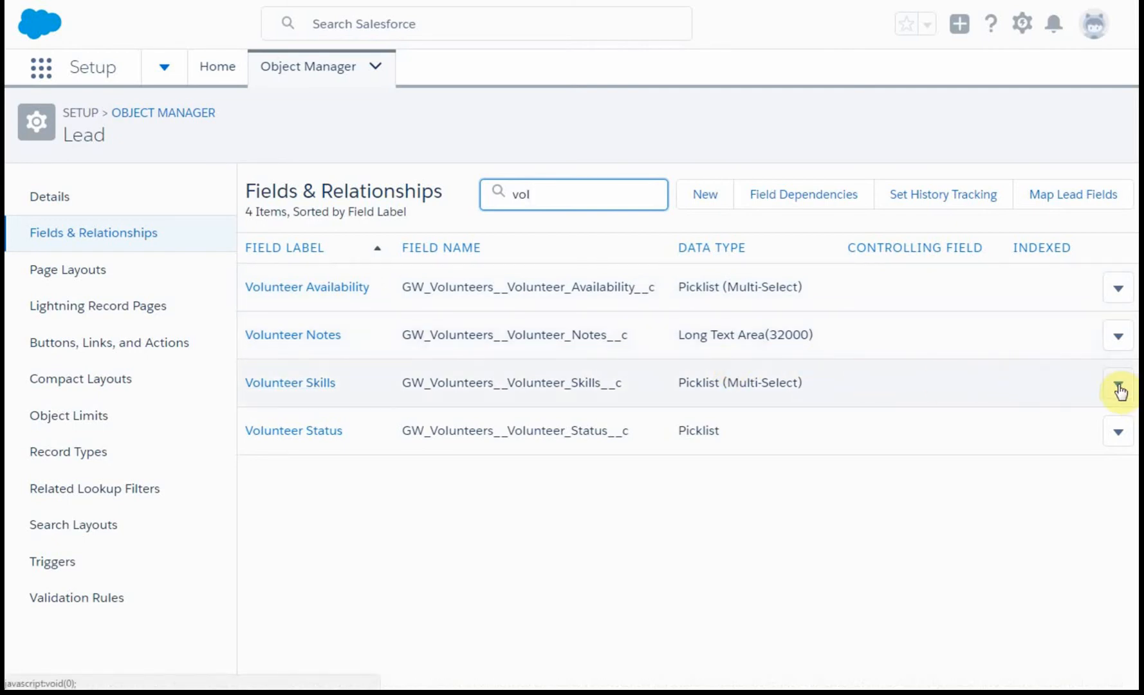
click(1118, 382)
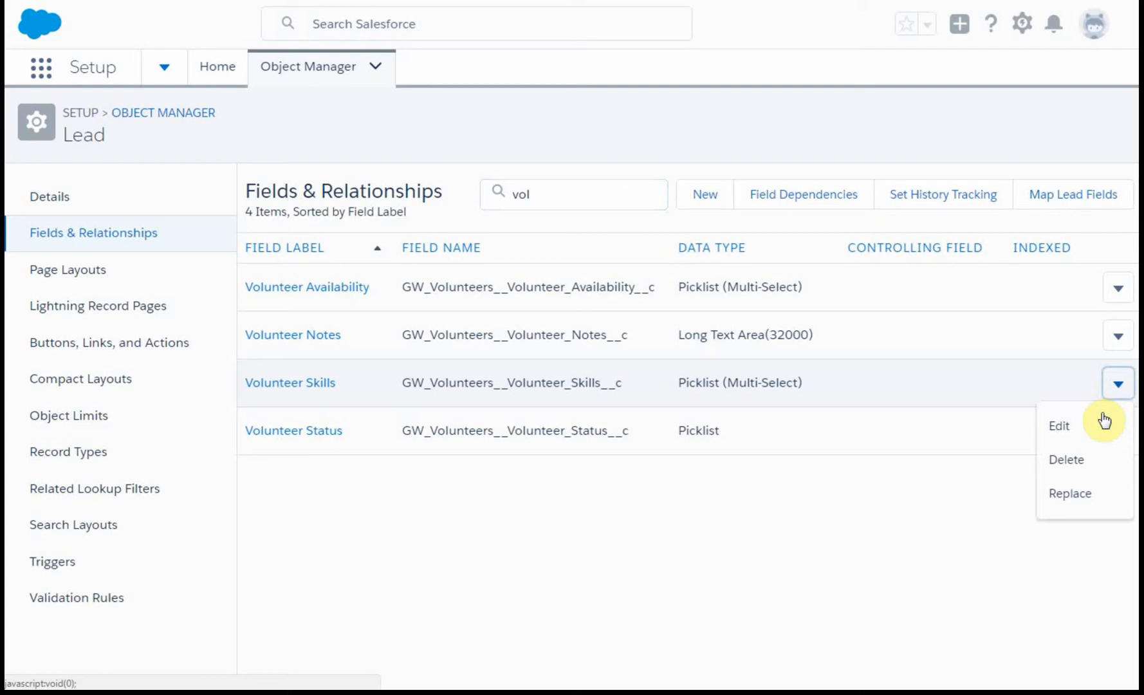
mouse_move(1058, 426)
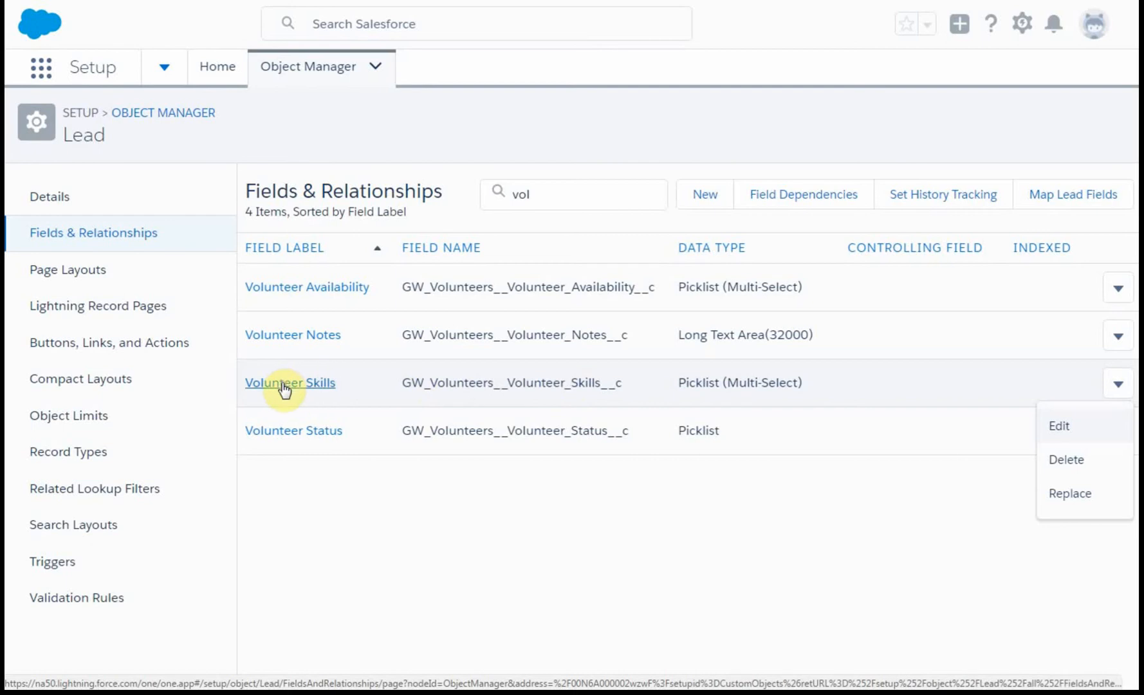
click(289, 382)
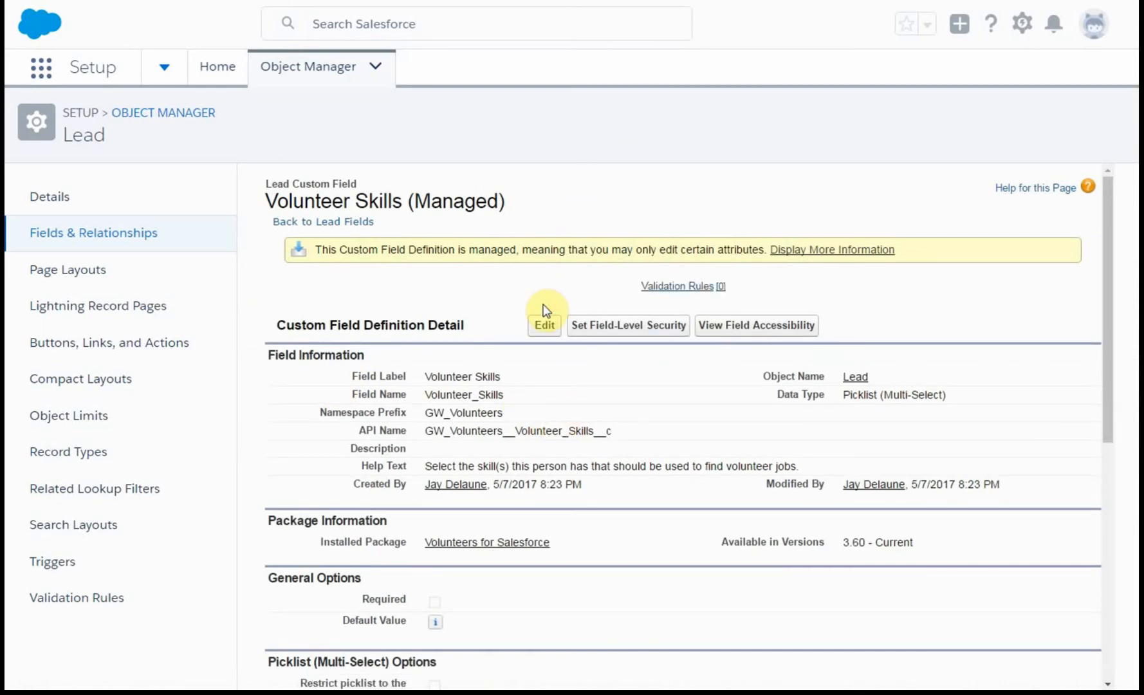
mouse_move(467, 624)
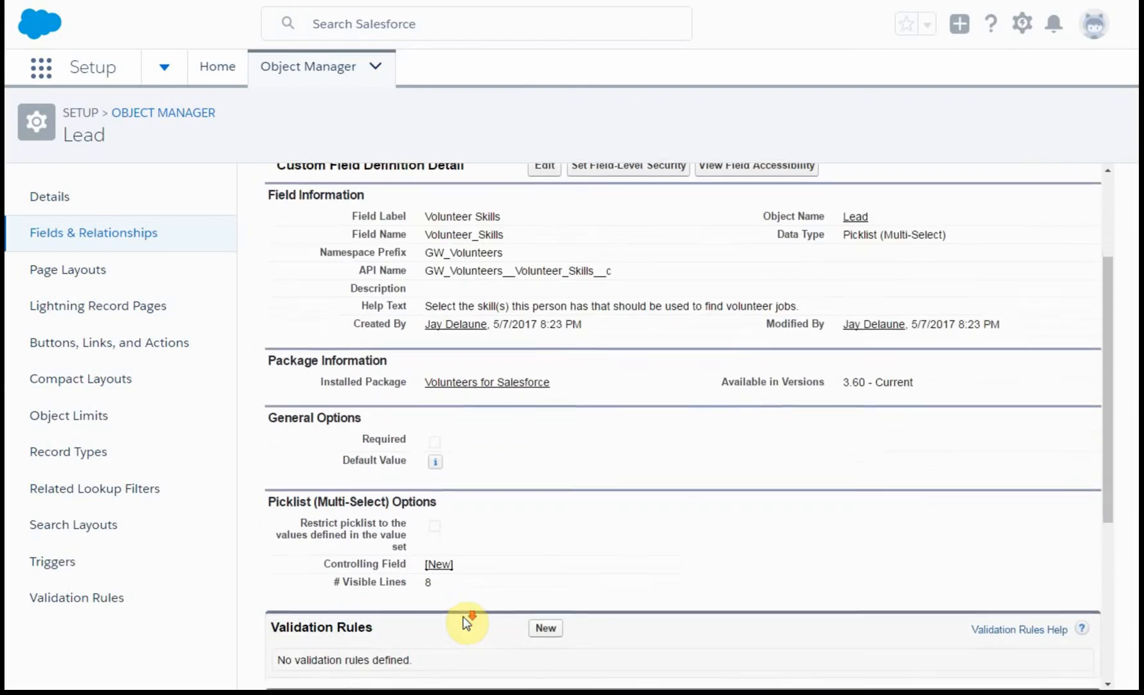
- Create and save a new 'Salesforce' entry in the Volunteer Skills values list
scroll(down, 3)
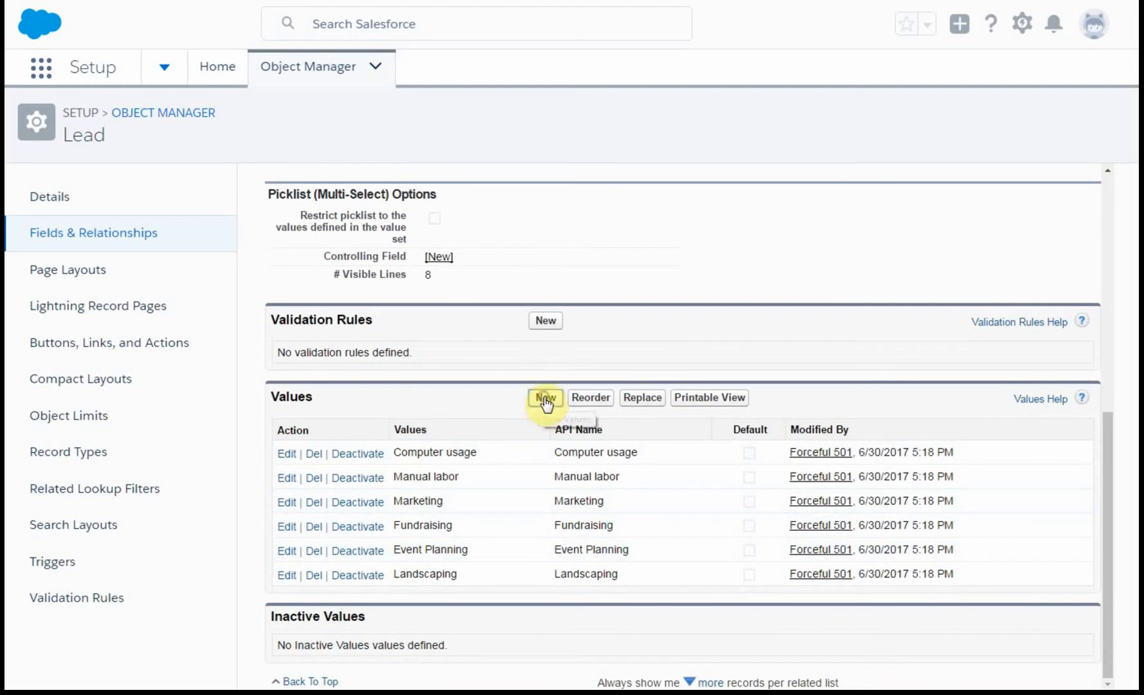
click(545, 398)
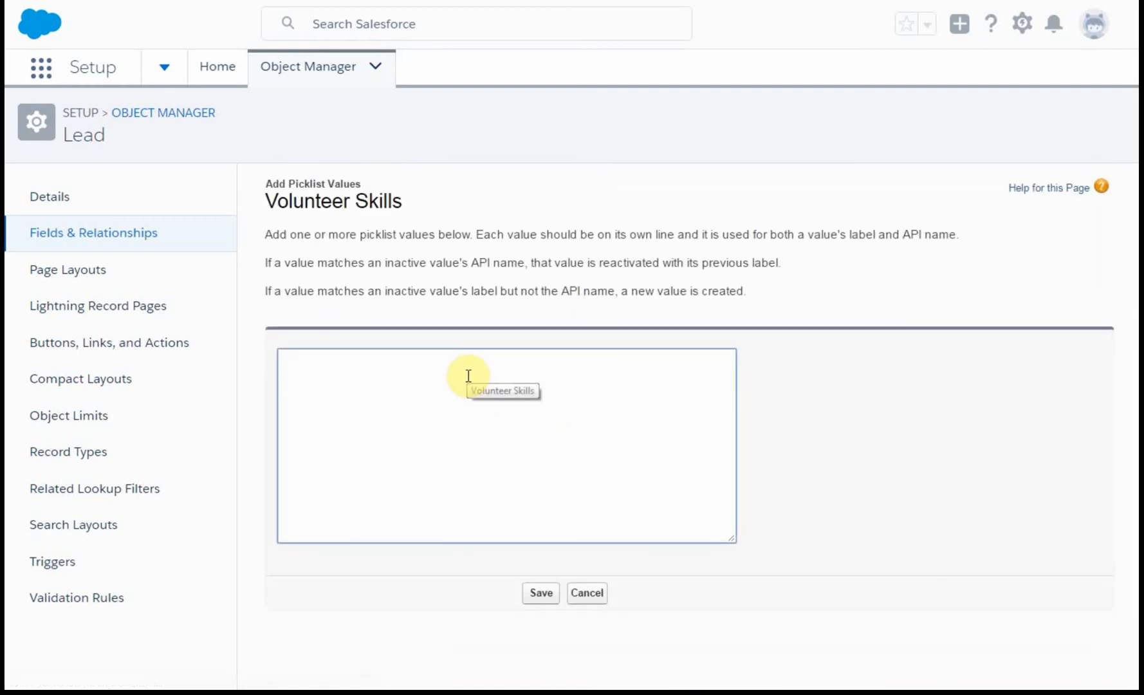
text(Salesforce)
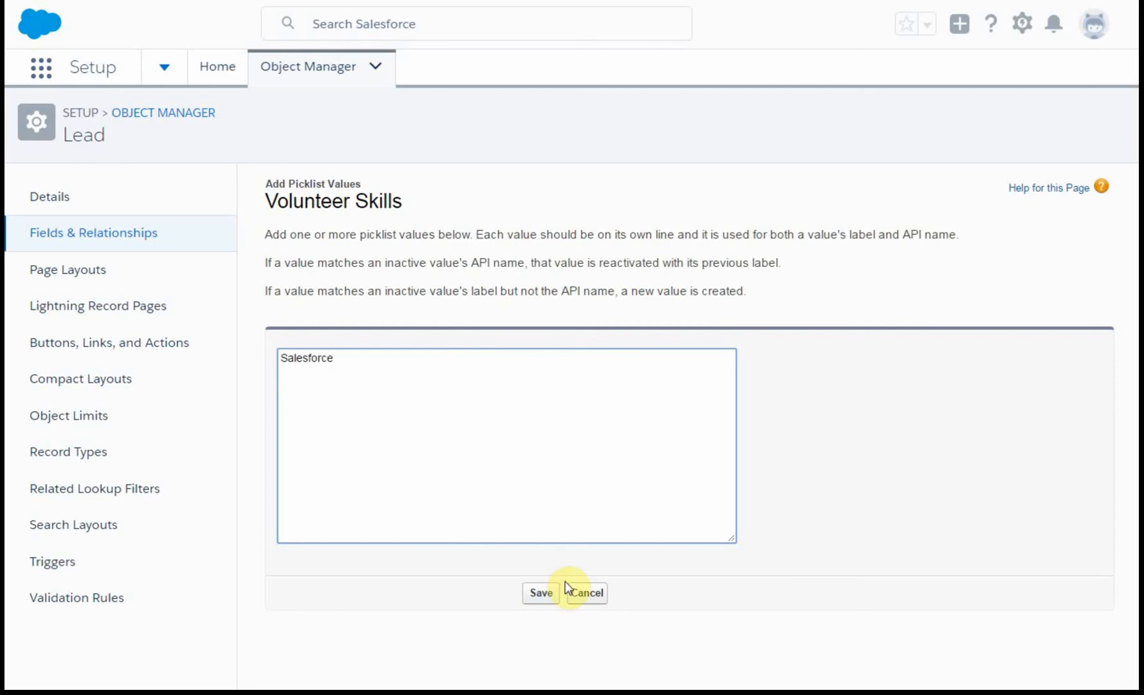
click(539, 592)
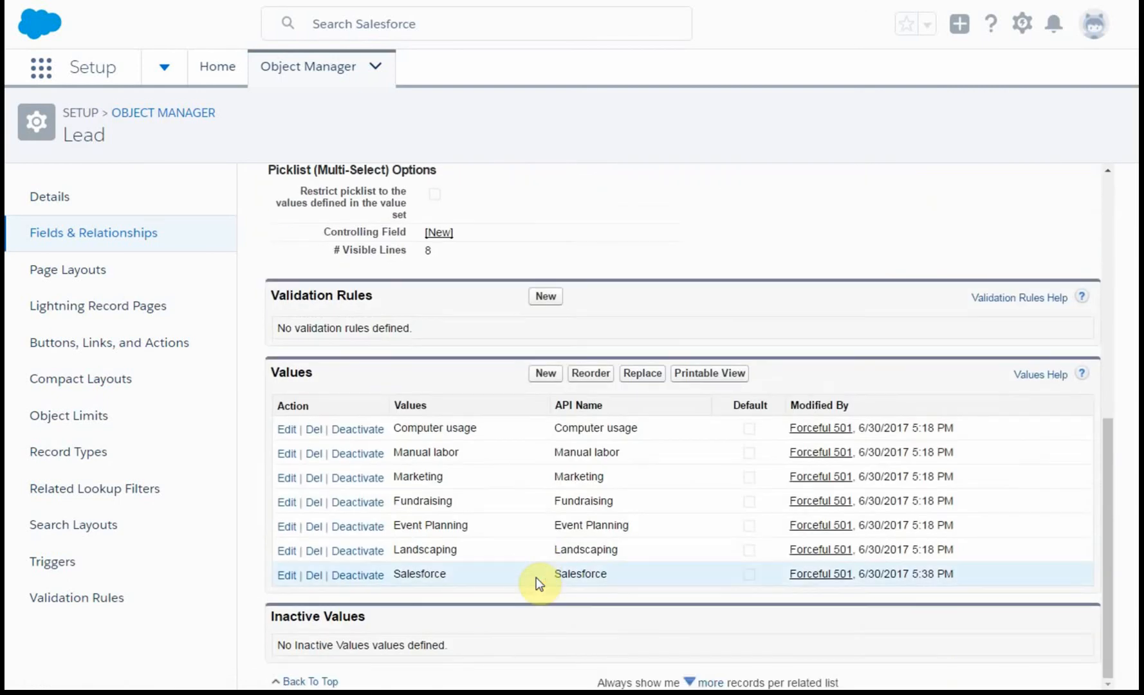
mouse_move(590, 373)
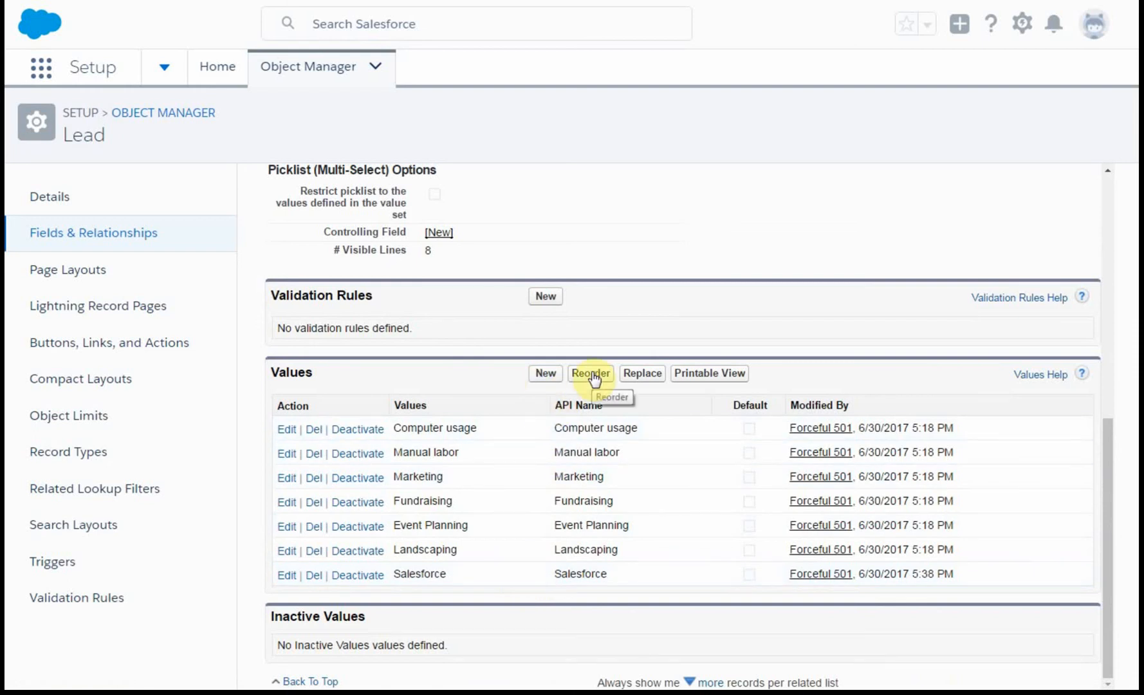
- Reorder the Volunteer Skills values so Salesforce sits directly below Computer usage
click(590, 373)
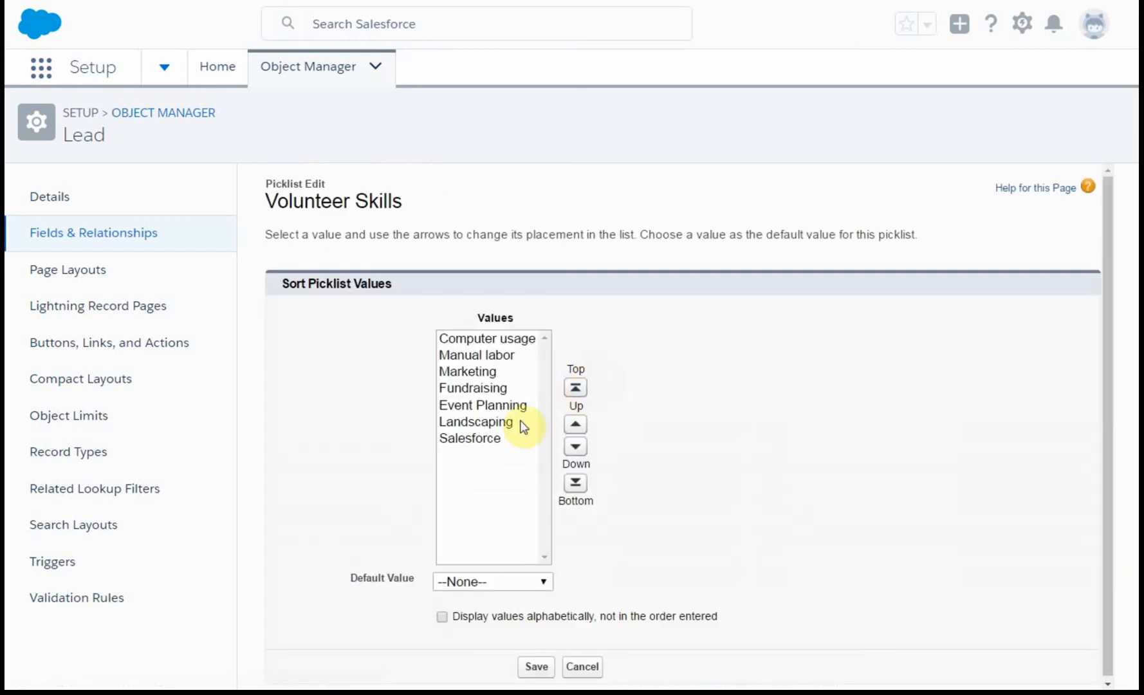
click(574, 425)
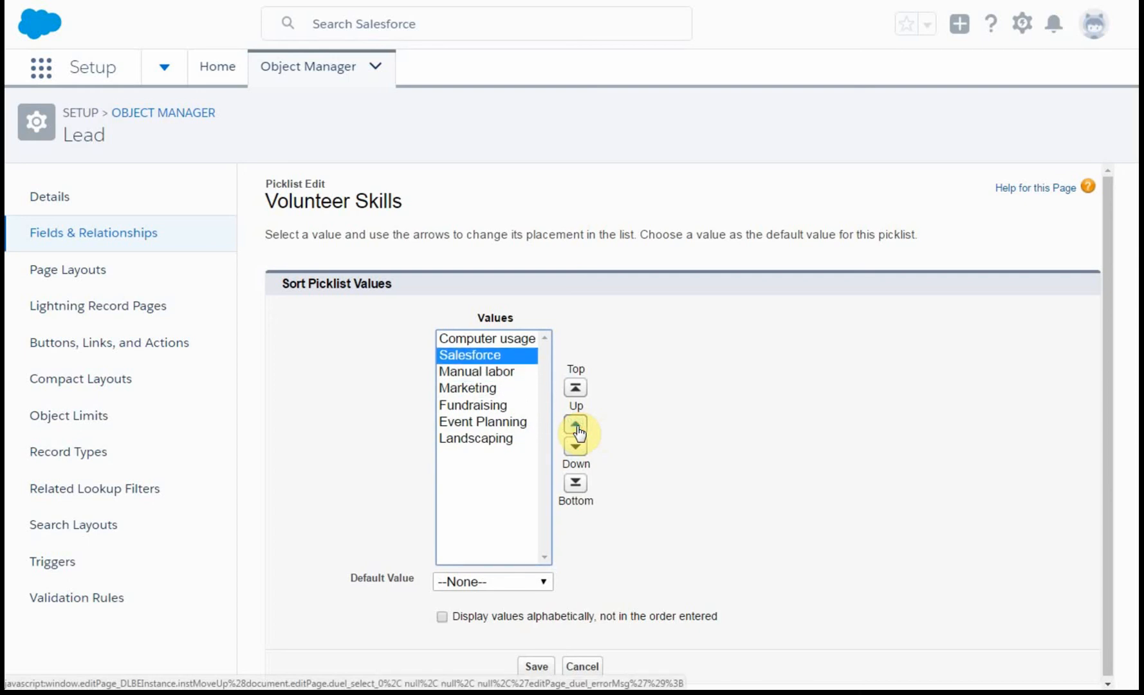
click(545, 581)
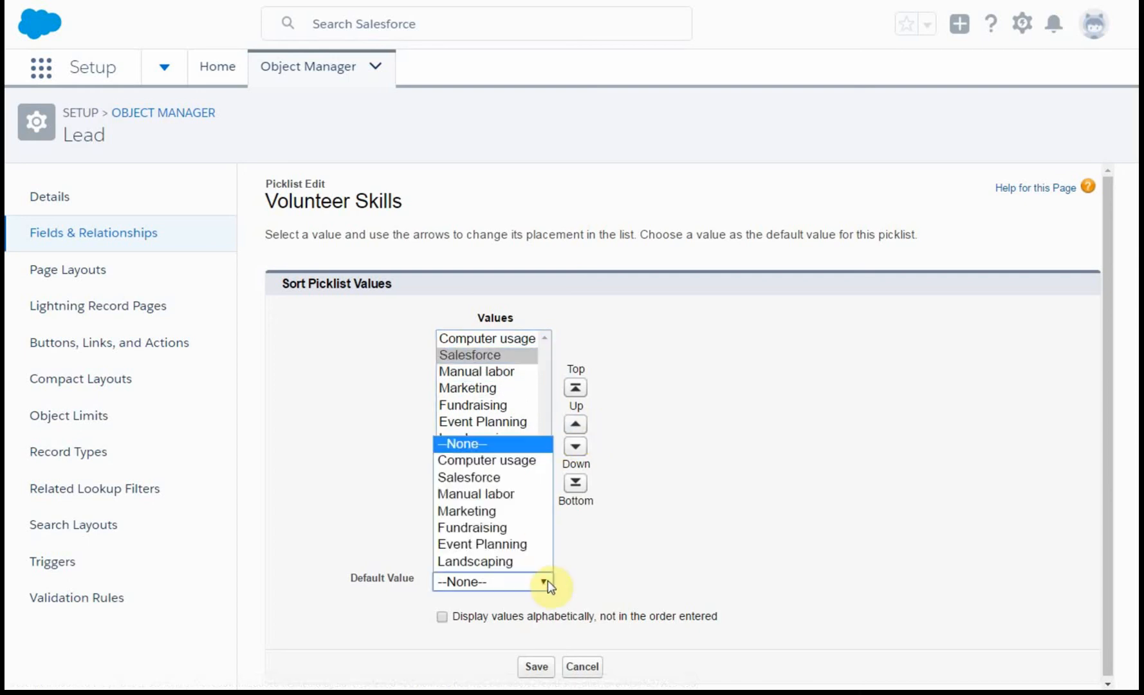
click(544, 581)
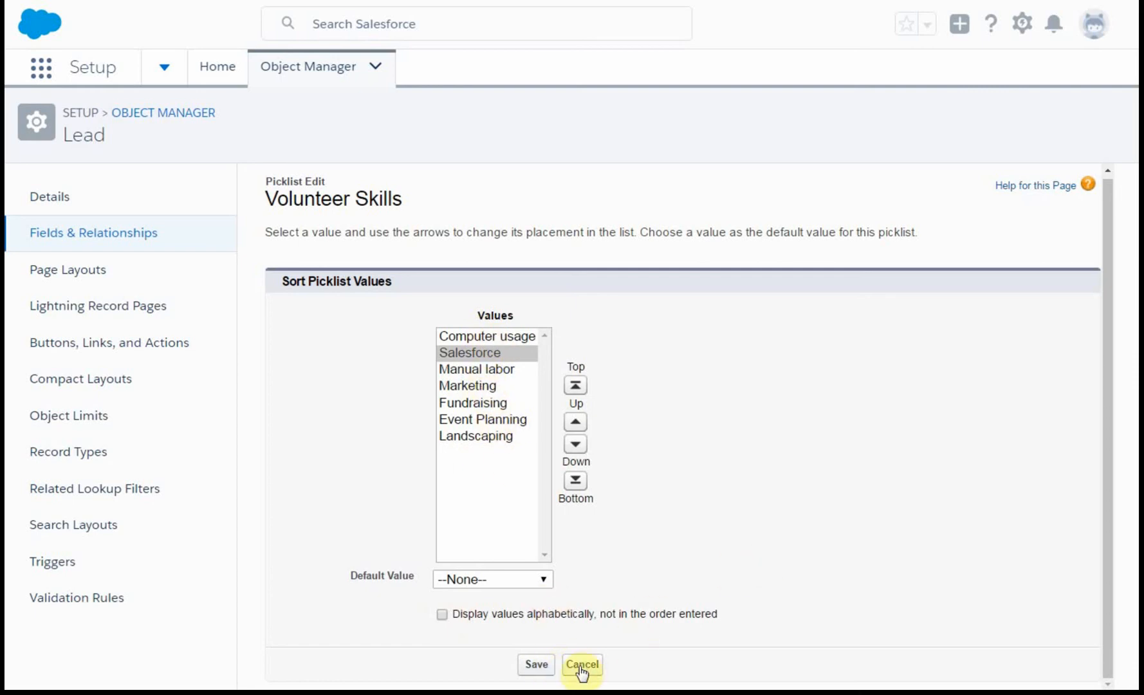
click(582, 664)
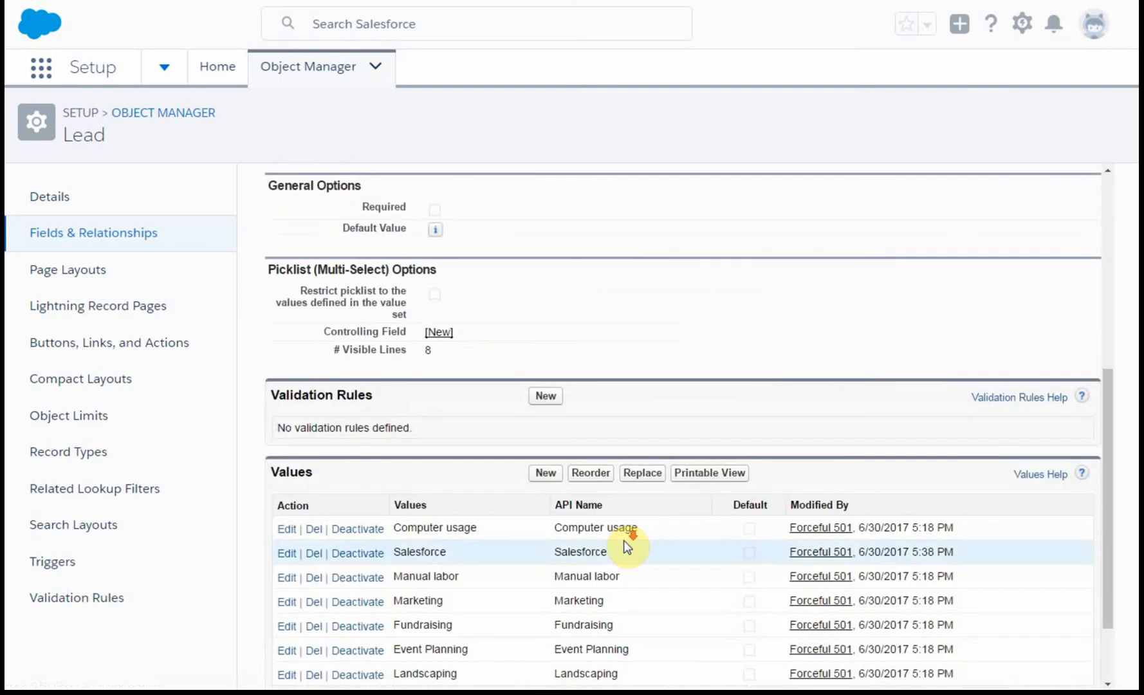
- Scroll Brian Novice's edit form down to the Volunteer Skills list under Volunteer Information
scroll(down, 3)
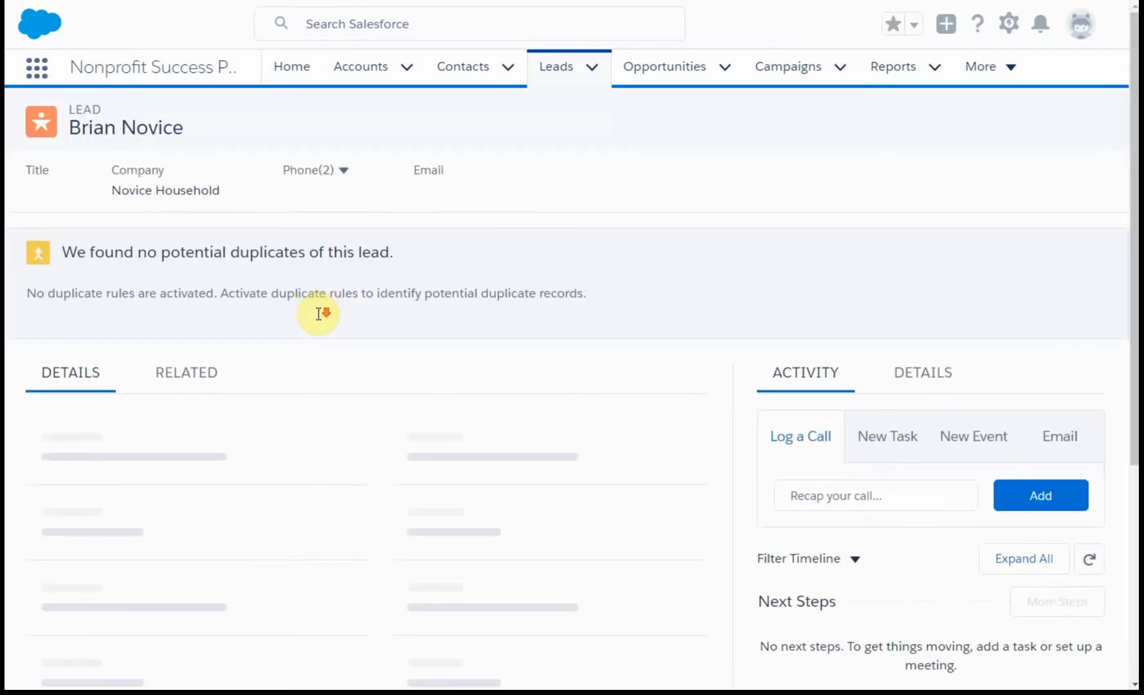
scroll(down, 3)
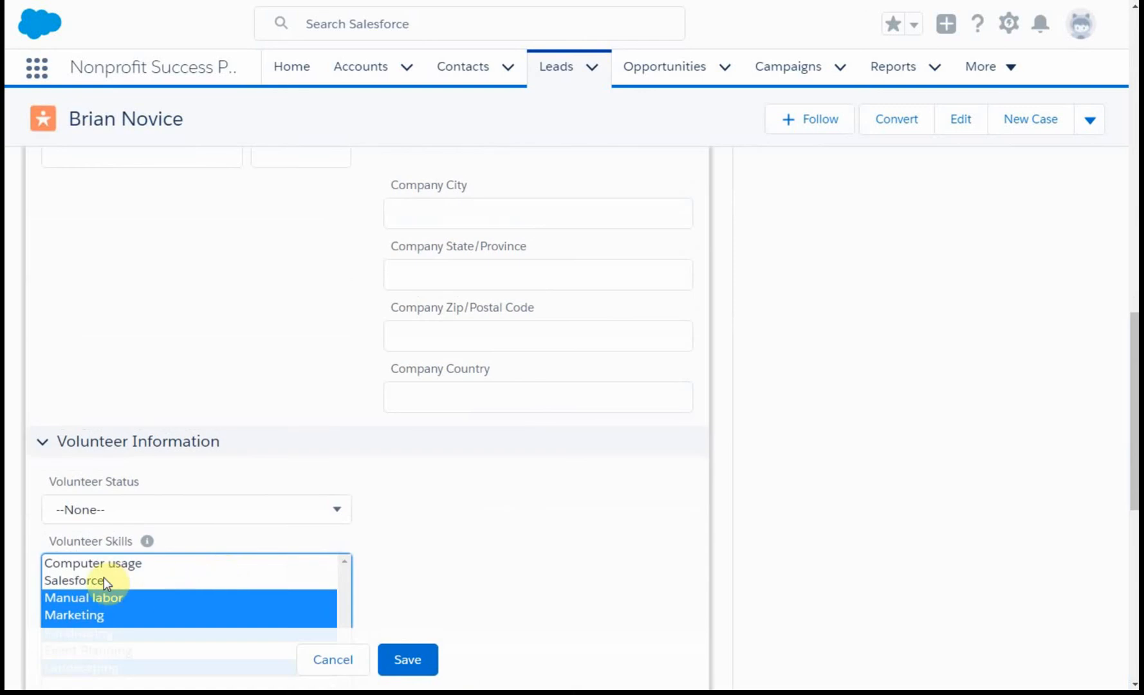
mouse_move(122, 592)
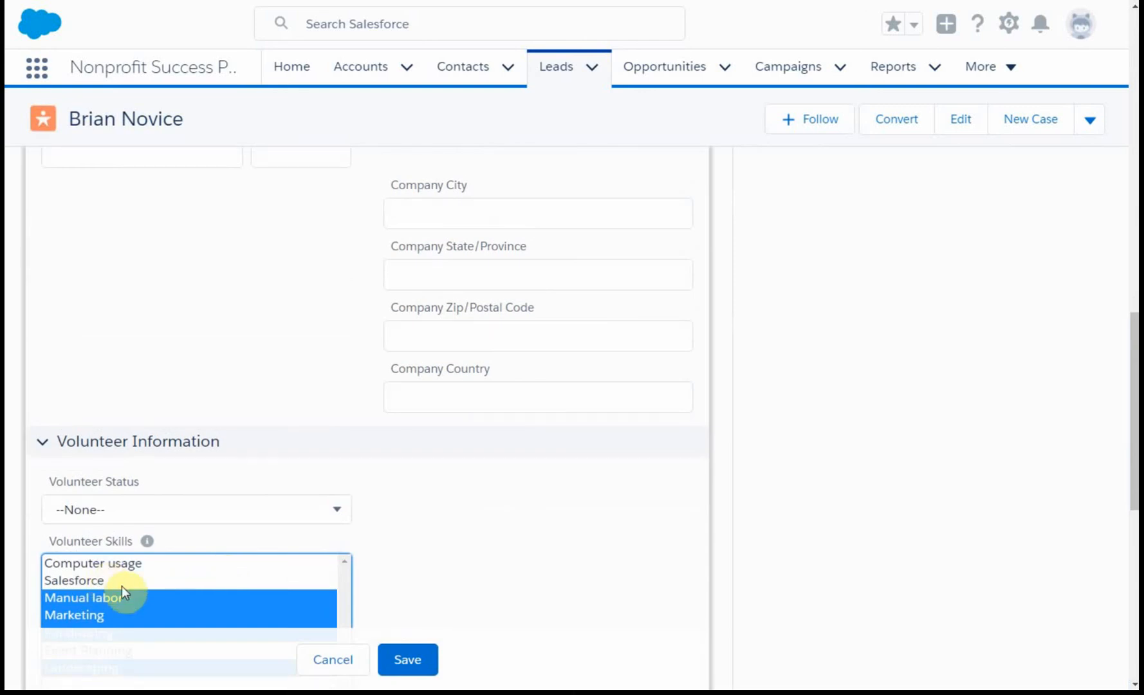
mouse_move(434, 610)
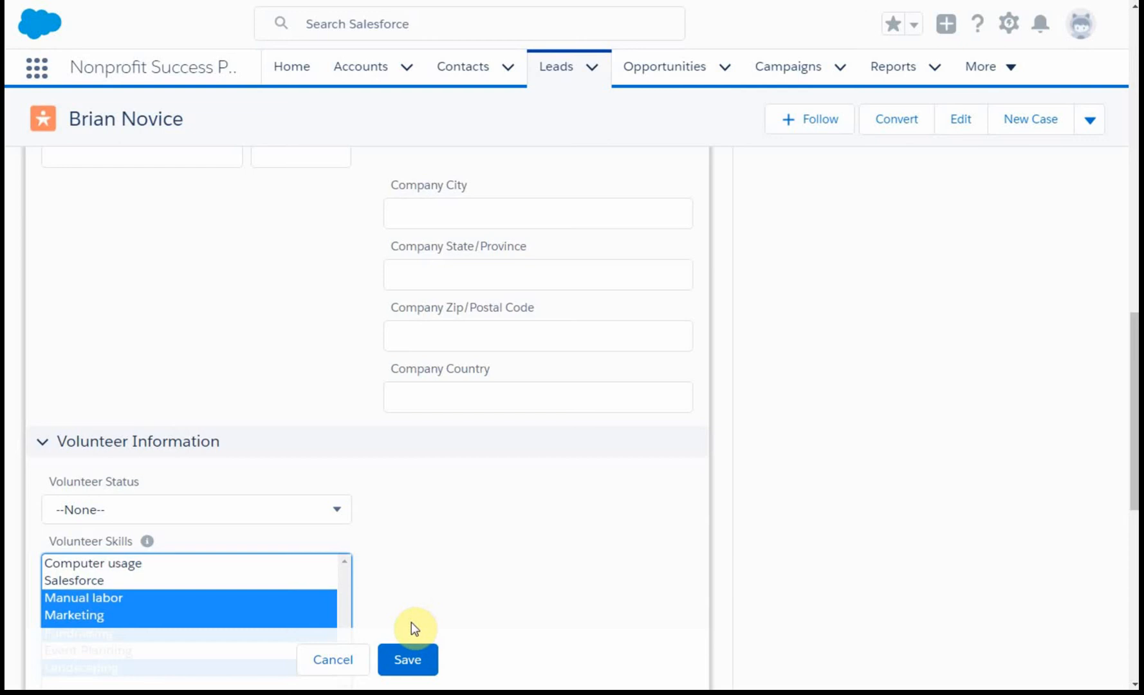
mouse_move(425, 602)
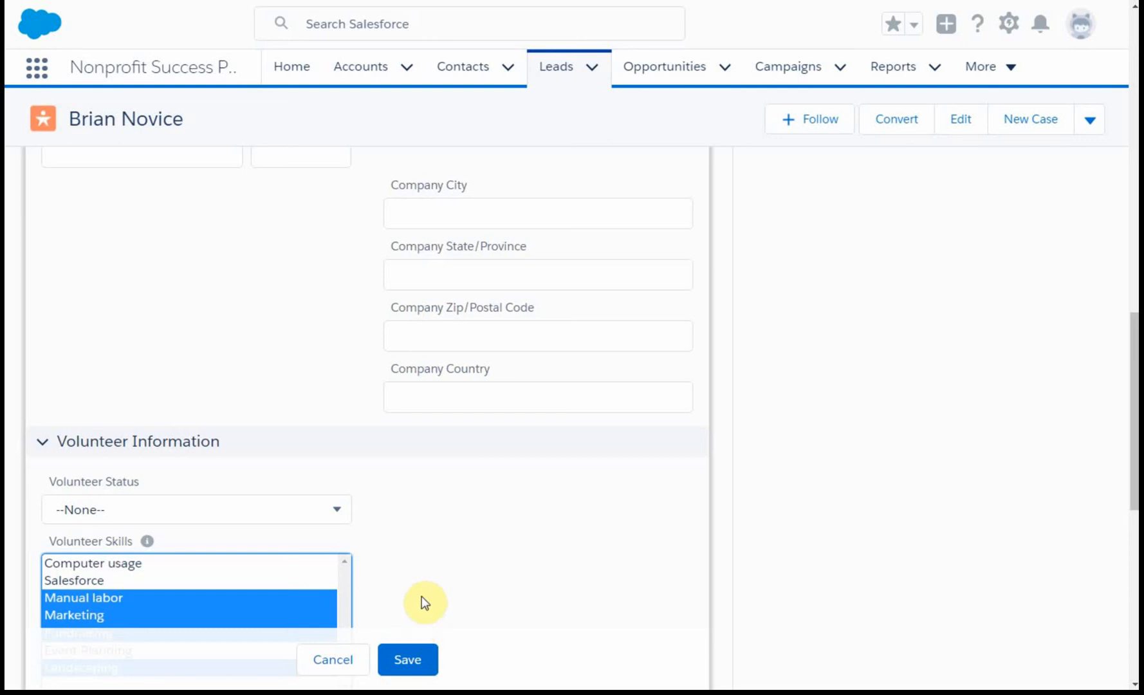